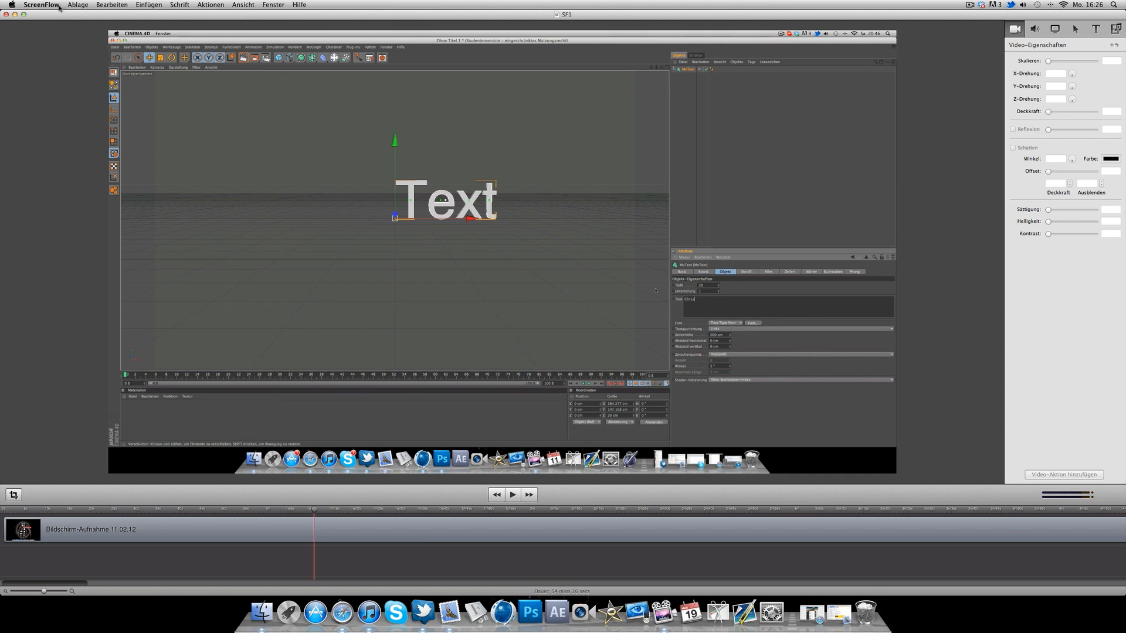
- Start exporting the recording as SF1.mov and begin choosing a different save location
left_click(78, 4)
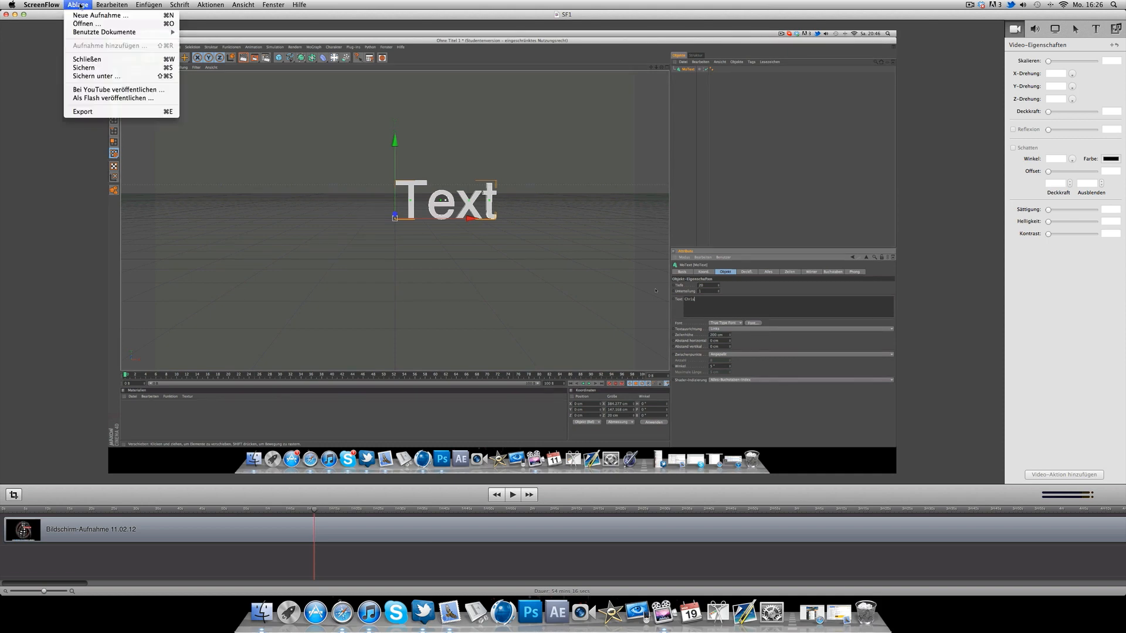
mouse_move(95, 77)
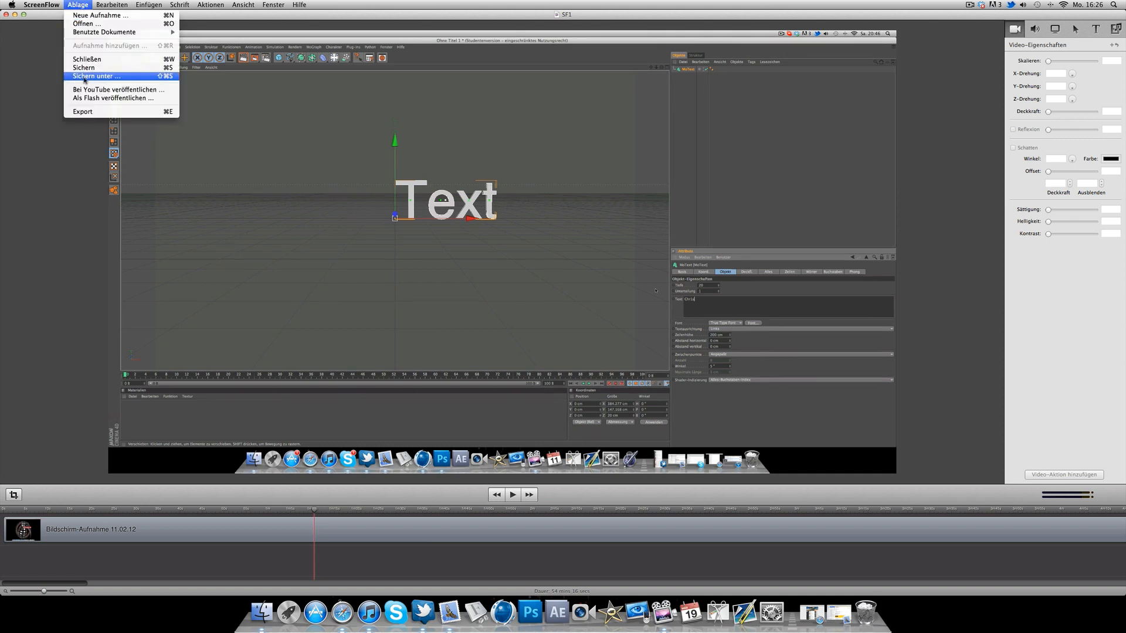
mouse_move(82, 112)
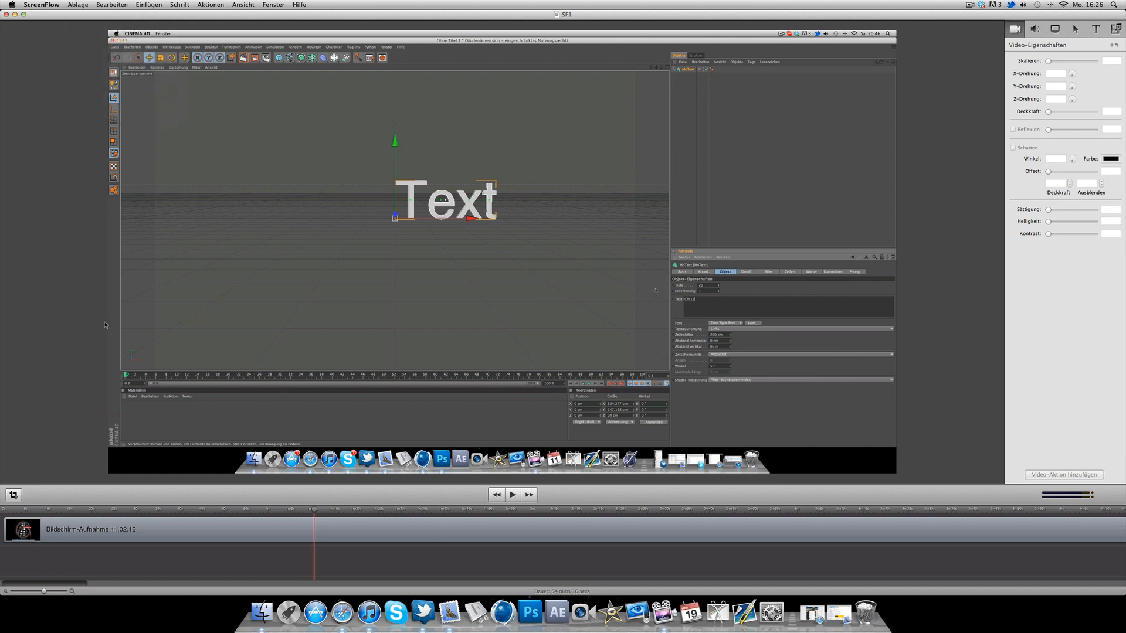
left_click(77, 5)
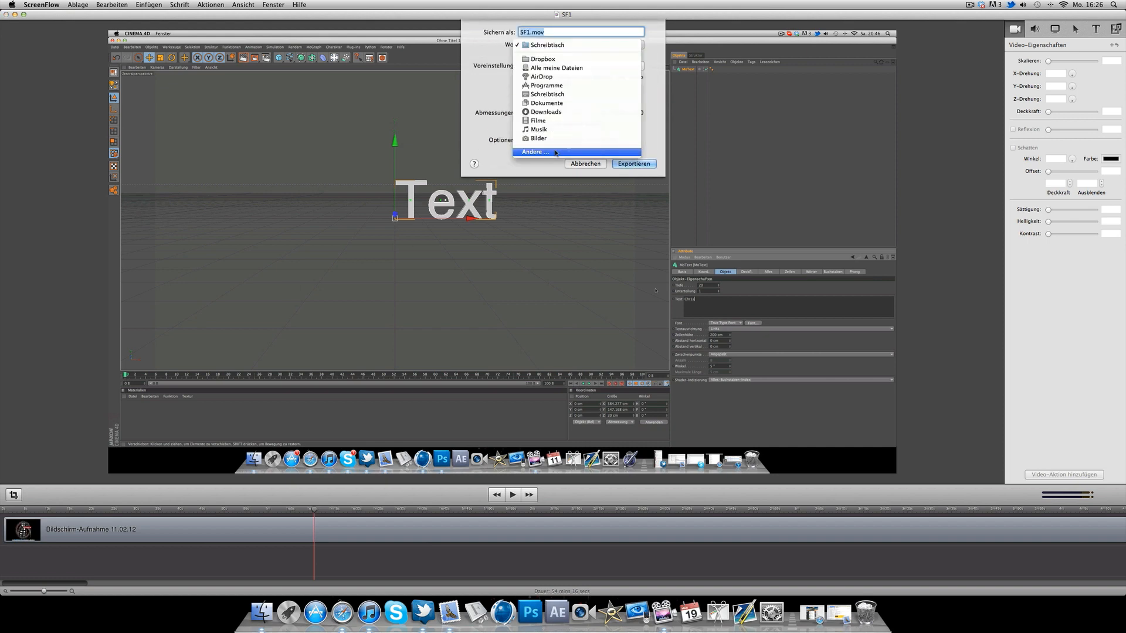
left_click(533, 152)
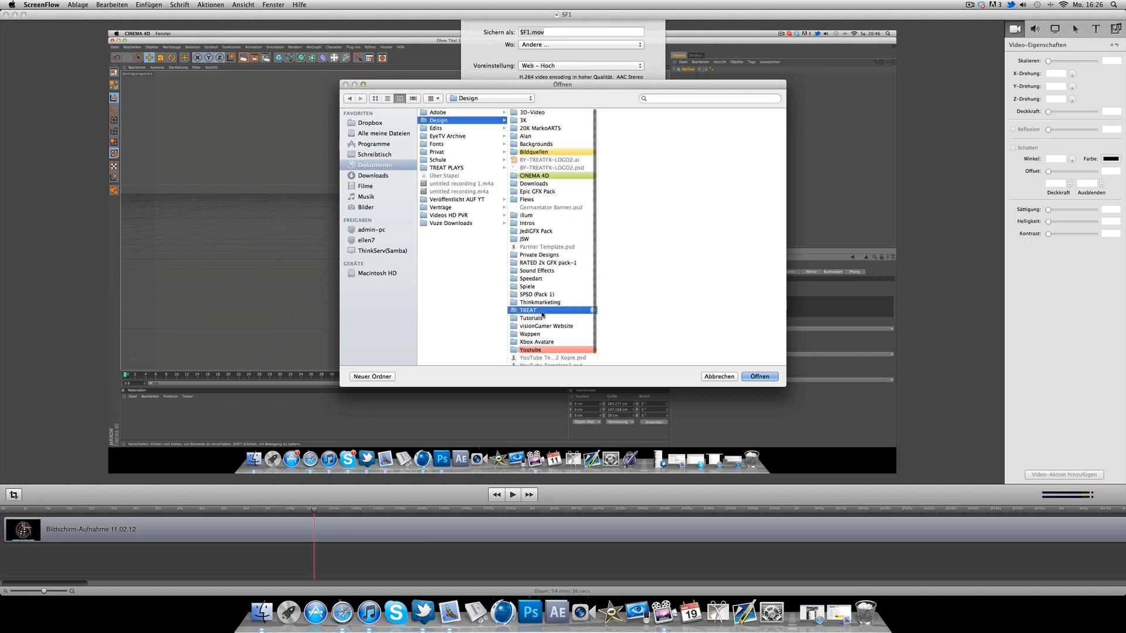
- Create a new 'Tutorial Speedart' folder inside VIDEOS as the export destination
left_click(615, 271)
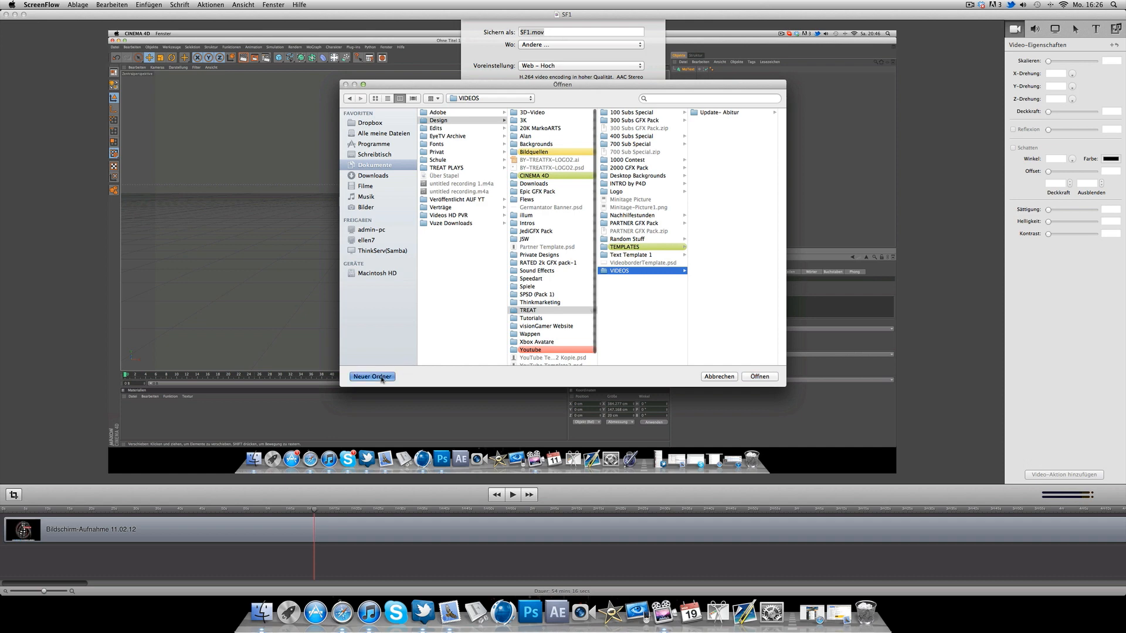
left_click(372, 377)
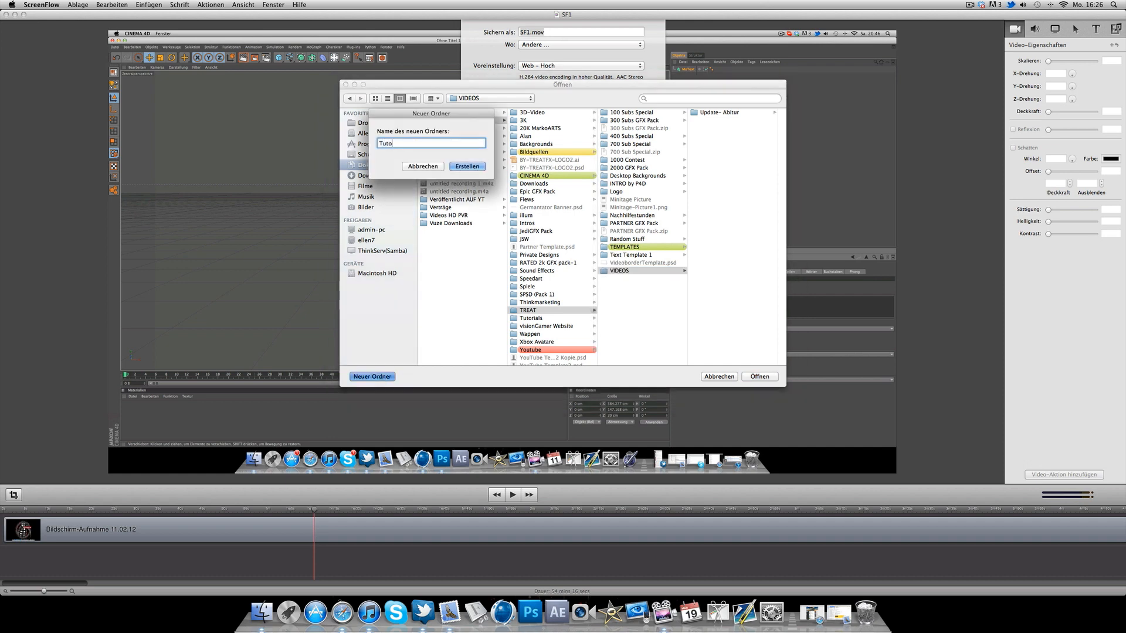
type("rial")
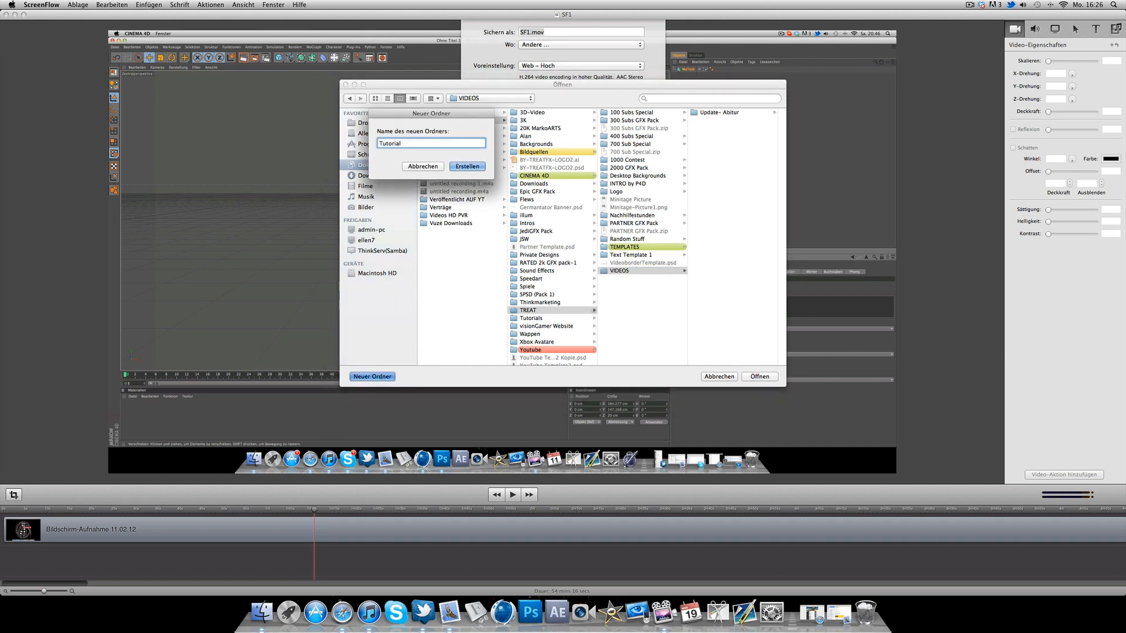
type("Speedart")
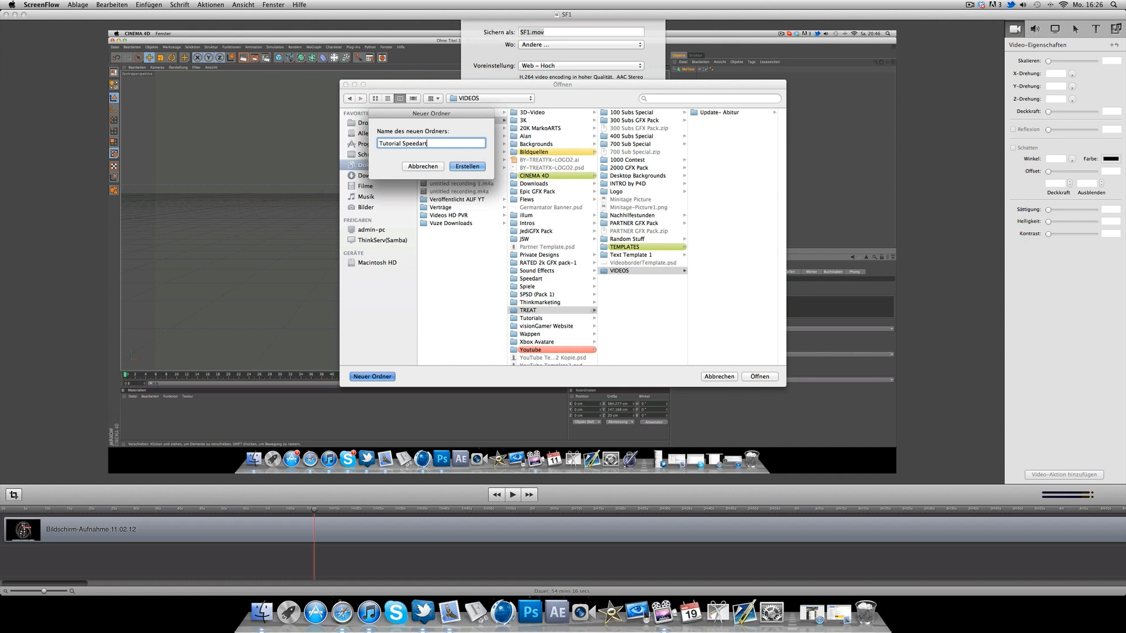
left_click(466, 166)
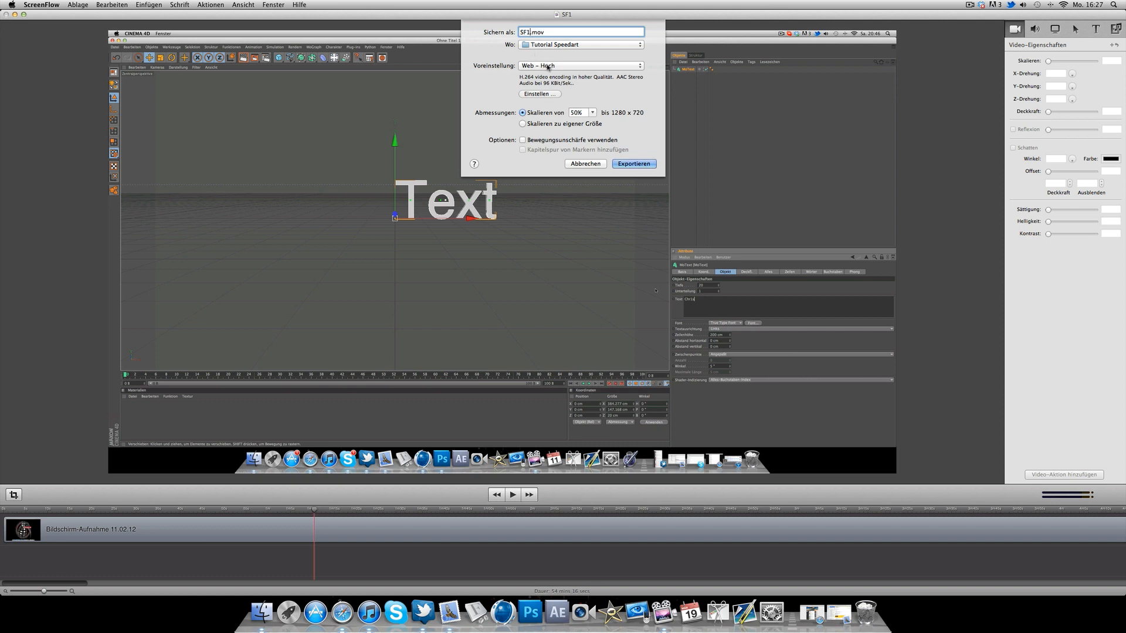
- Set video compression to H.264, keyframes every 24, frame reordering, best quality, multi-pass
left_click(578, 65)
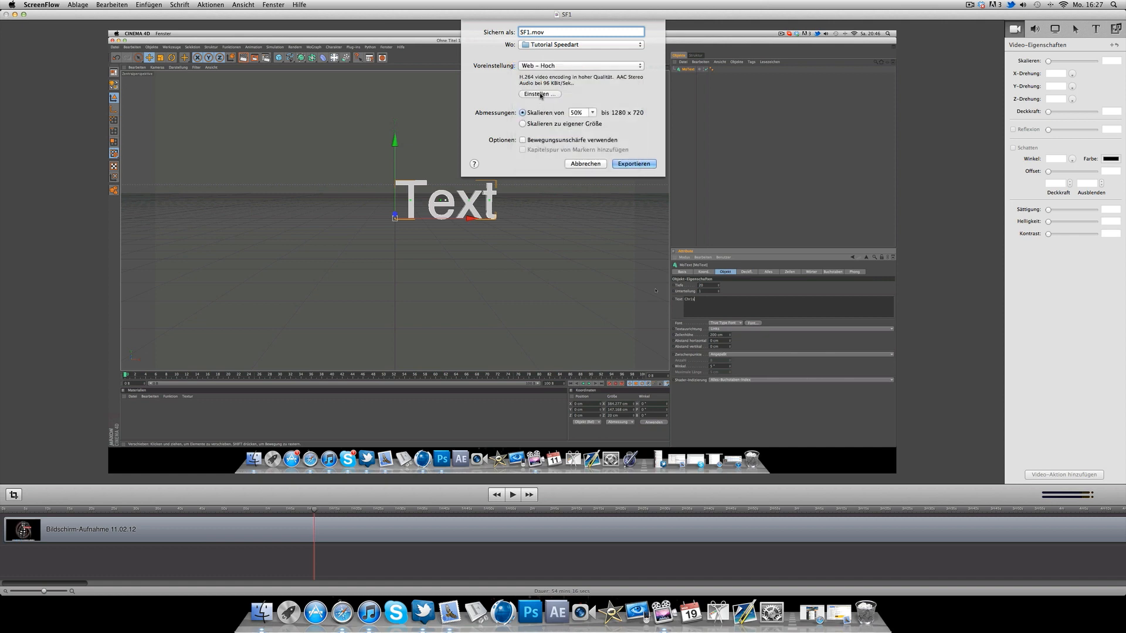
mouse_move(540, 94)
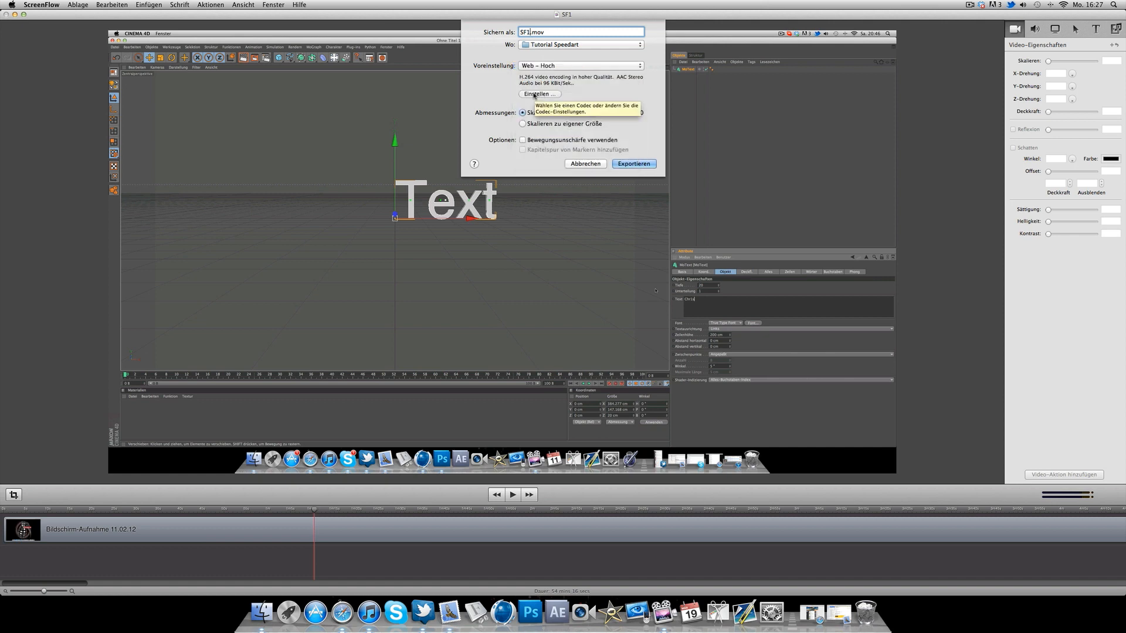
left_click(540, 94)
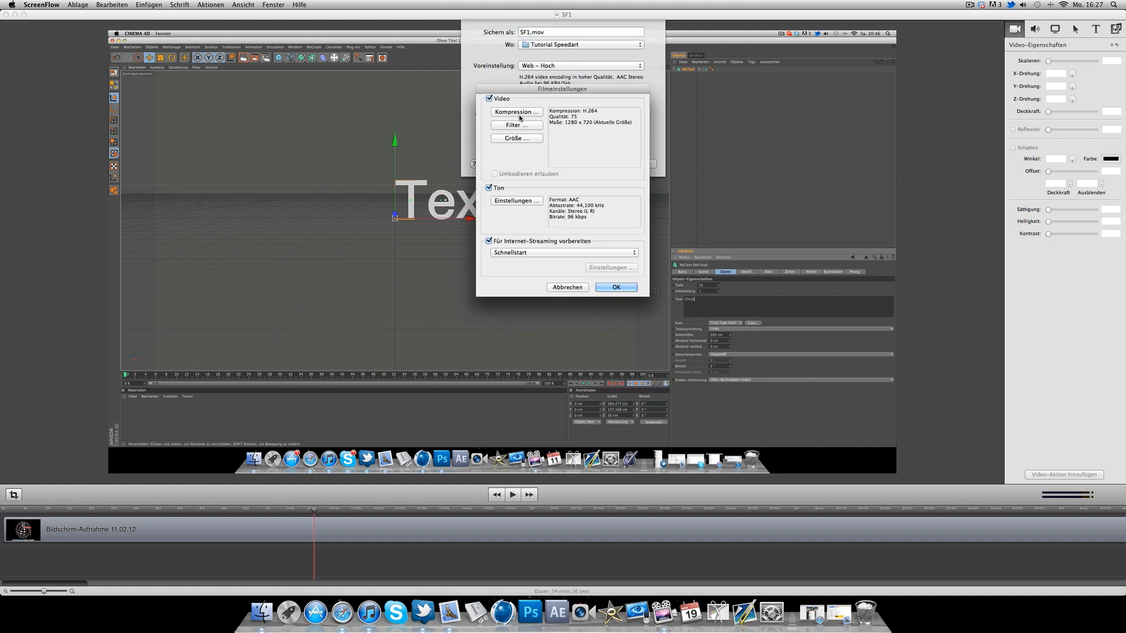
left_click(516, 111)
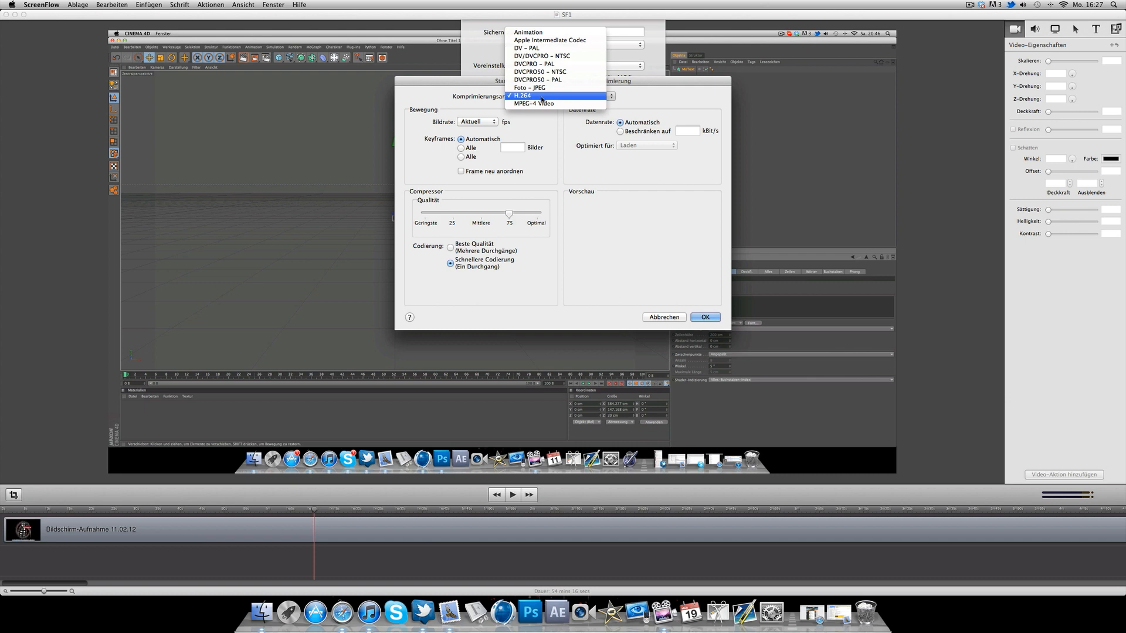
left_click(521, 95)
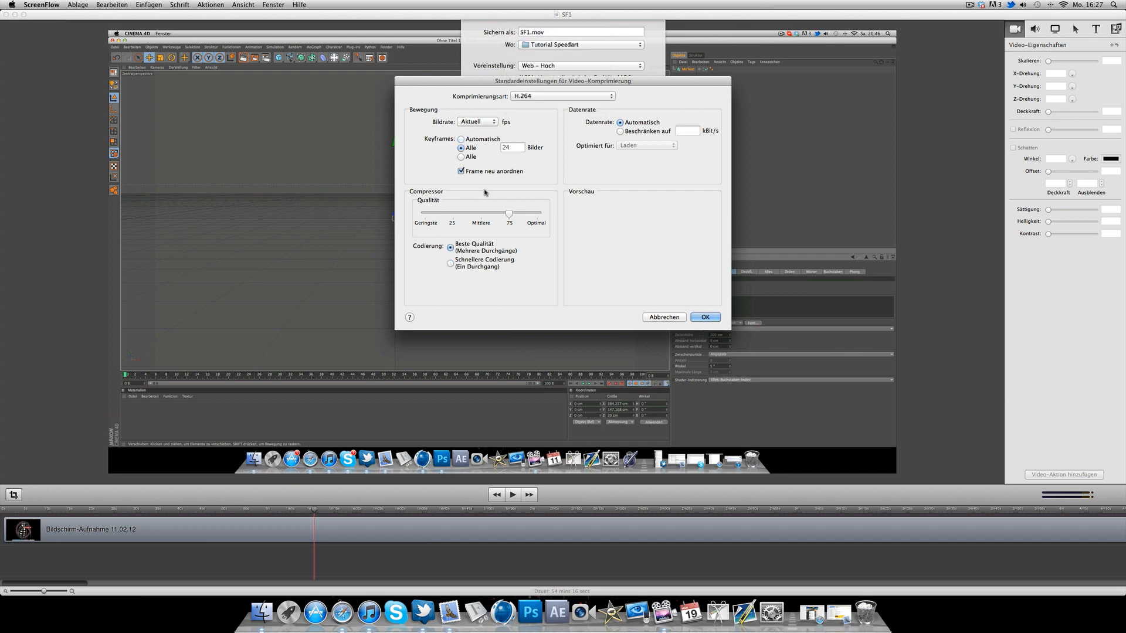
mouse_move(510, 216)
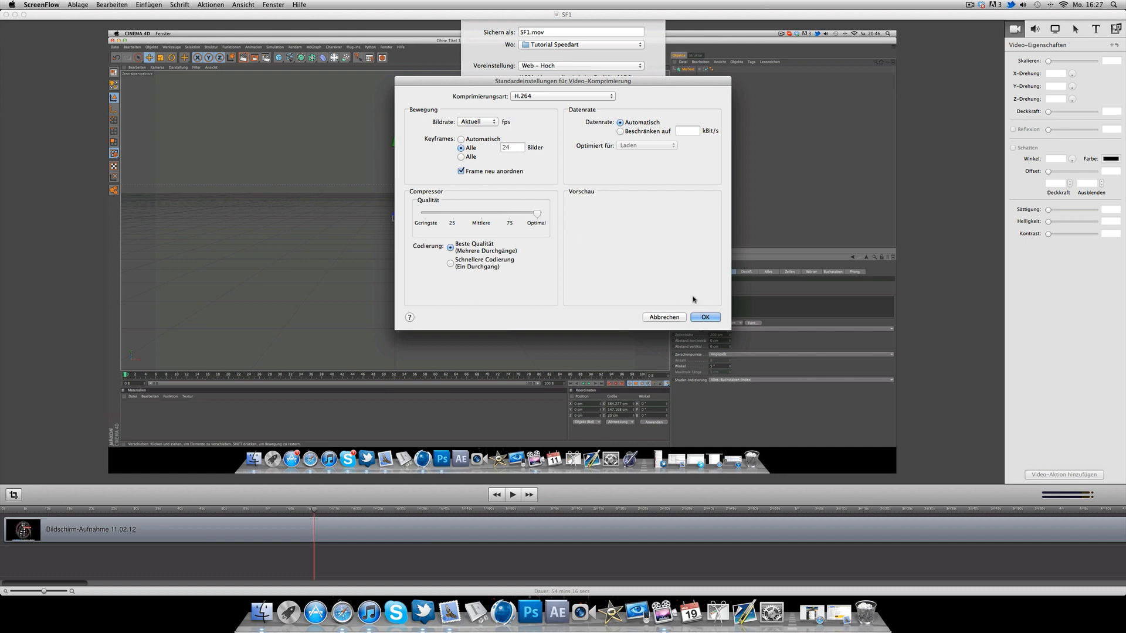
left_click(705, 316)
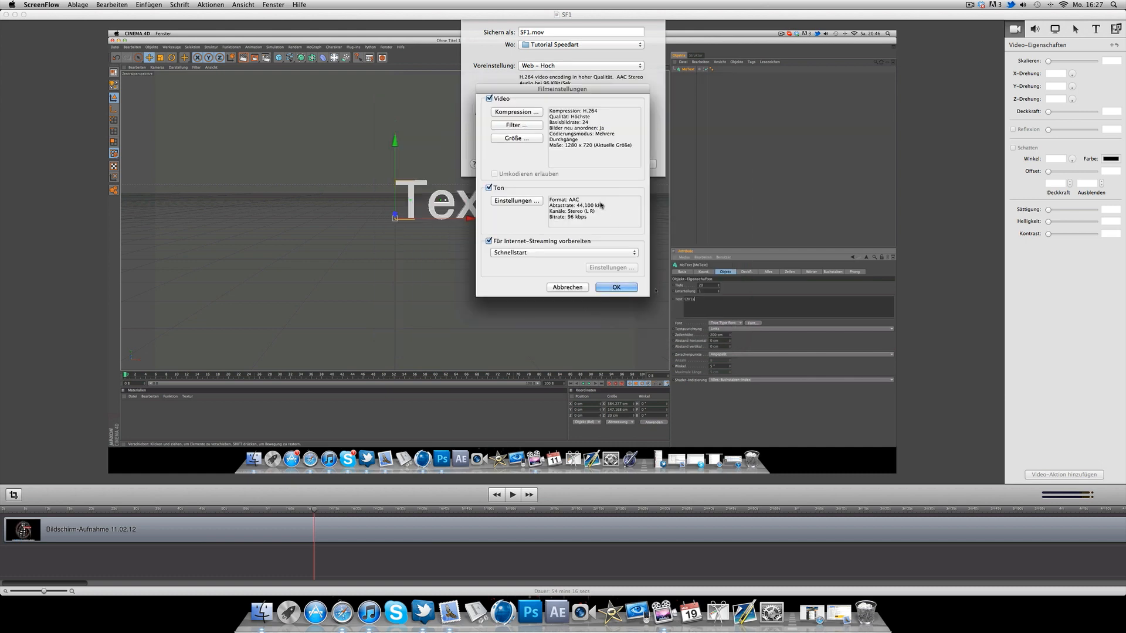
- Confirm the encoding settings and begin switching the export to a custom size
left_click(616, 288)
type("3")
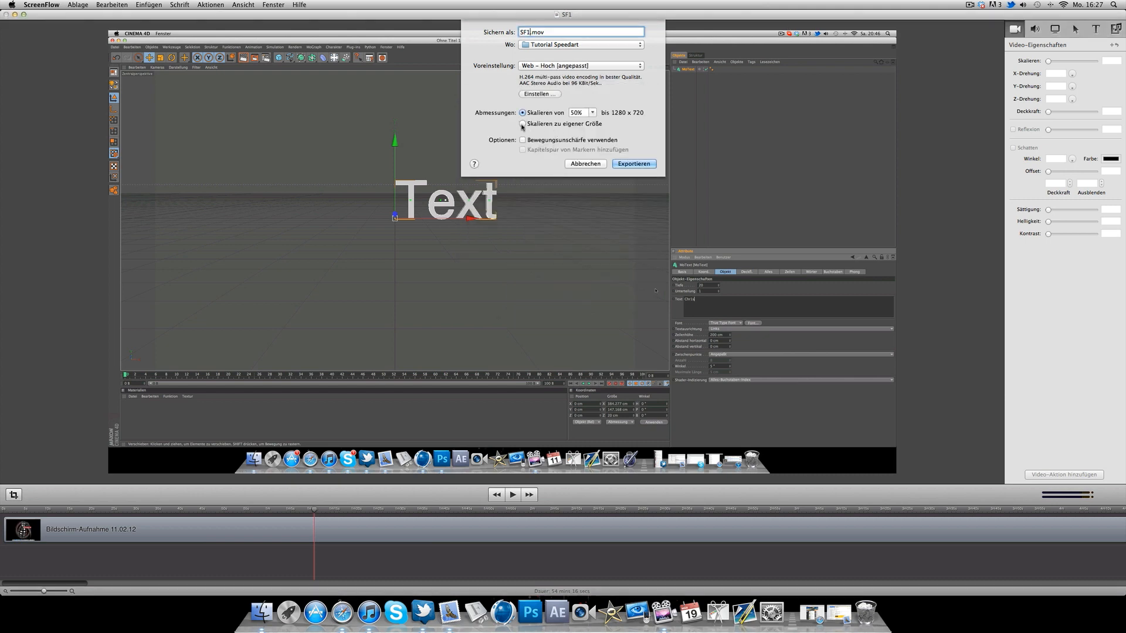
left_click(523, 124)
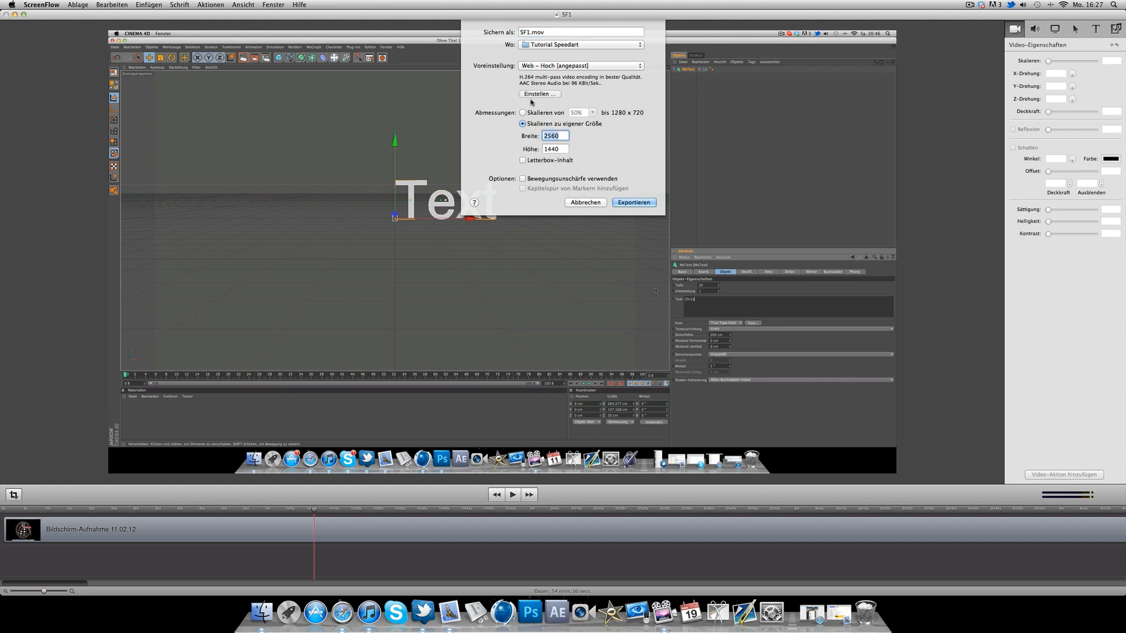
left_click(540, 94)
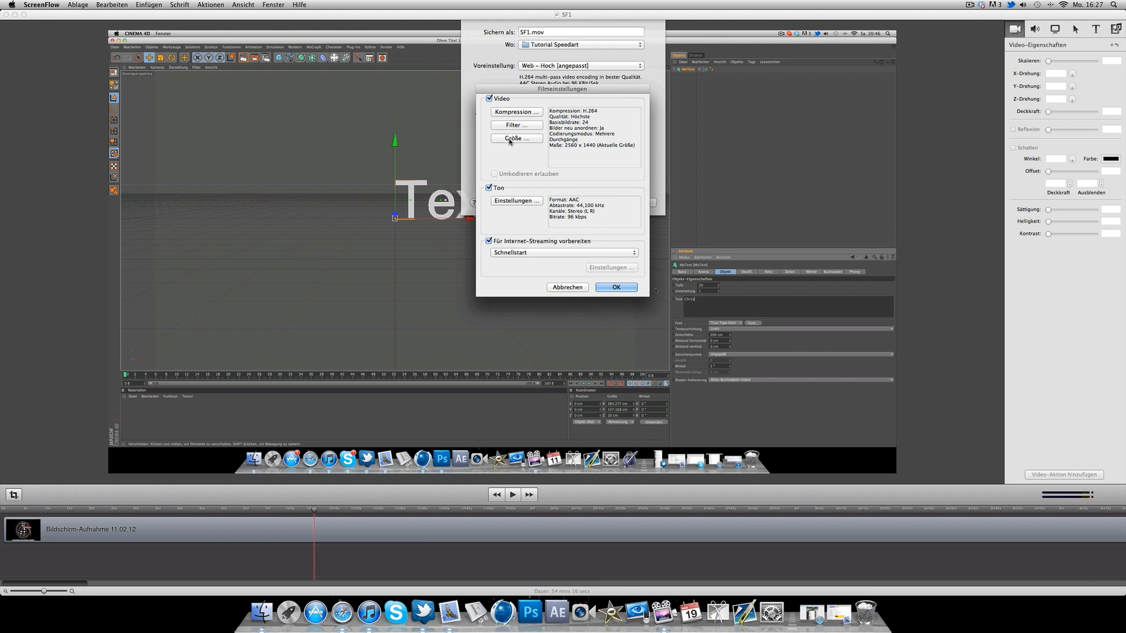
left_click(516, 139)
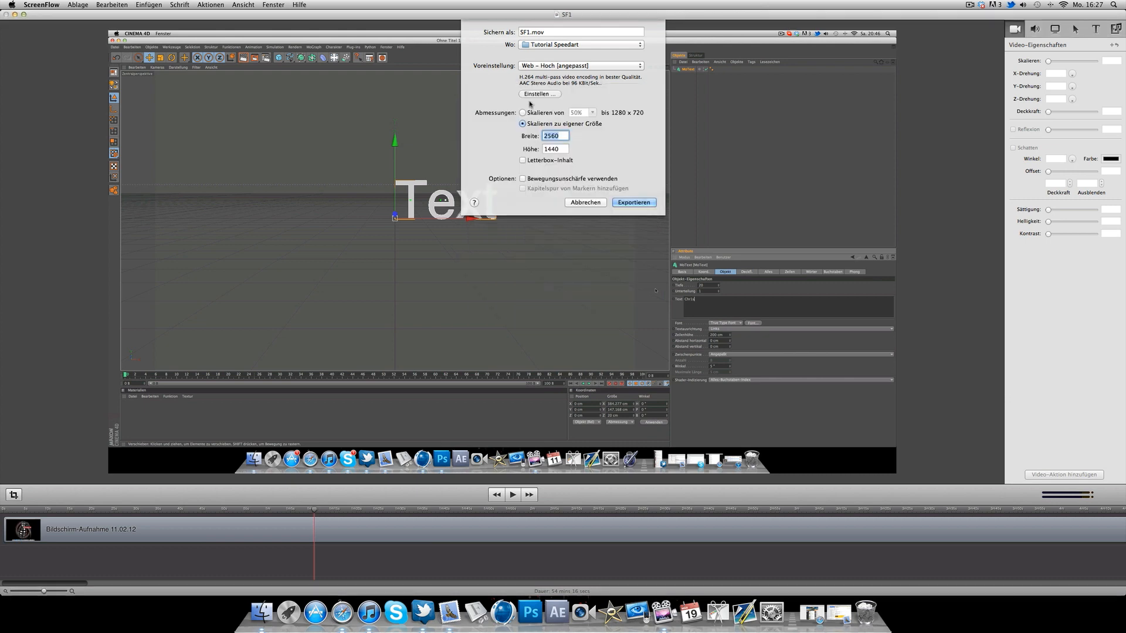
- Set the movie export size to the HD 1280 × 720 16:9 preset
left_click(539, 94)
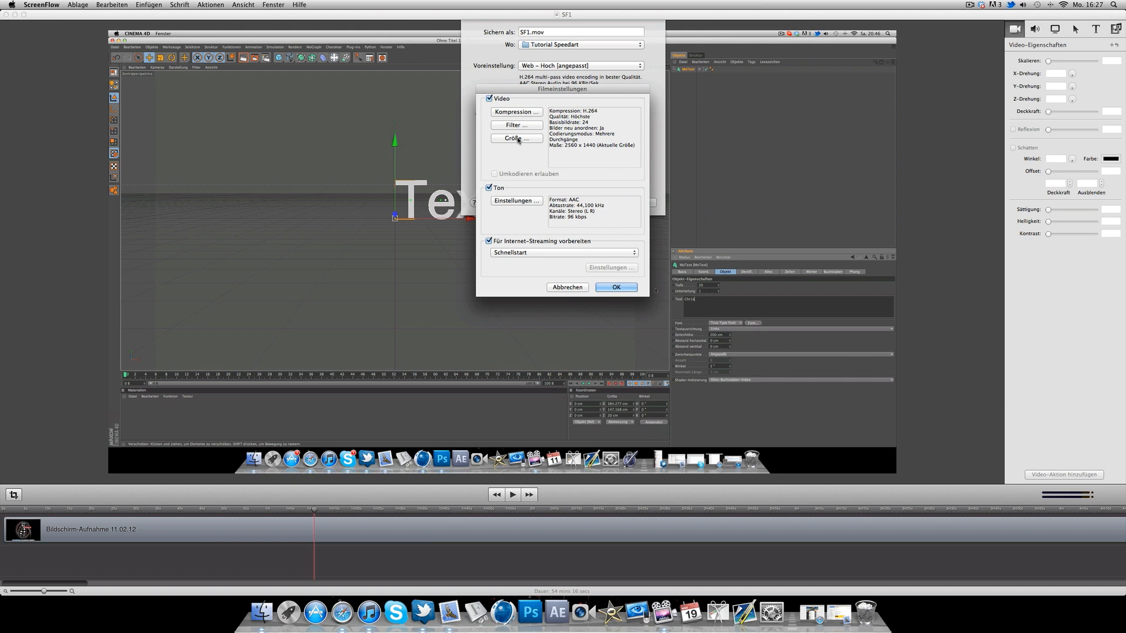
left_click(516, 138)
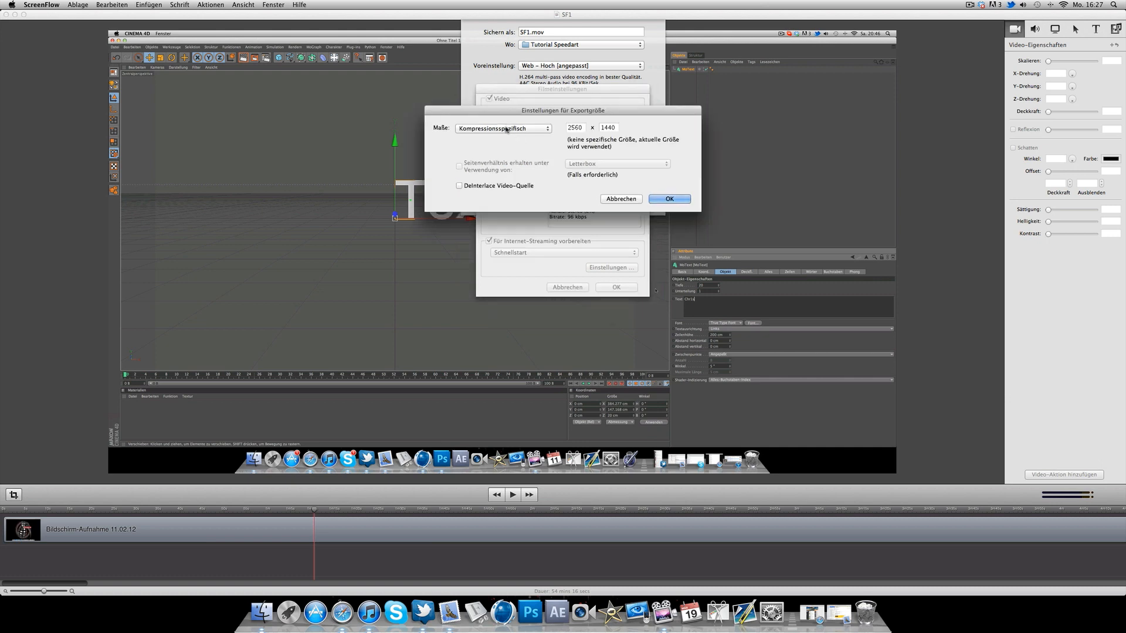
left_click(503, 128)
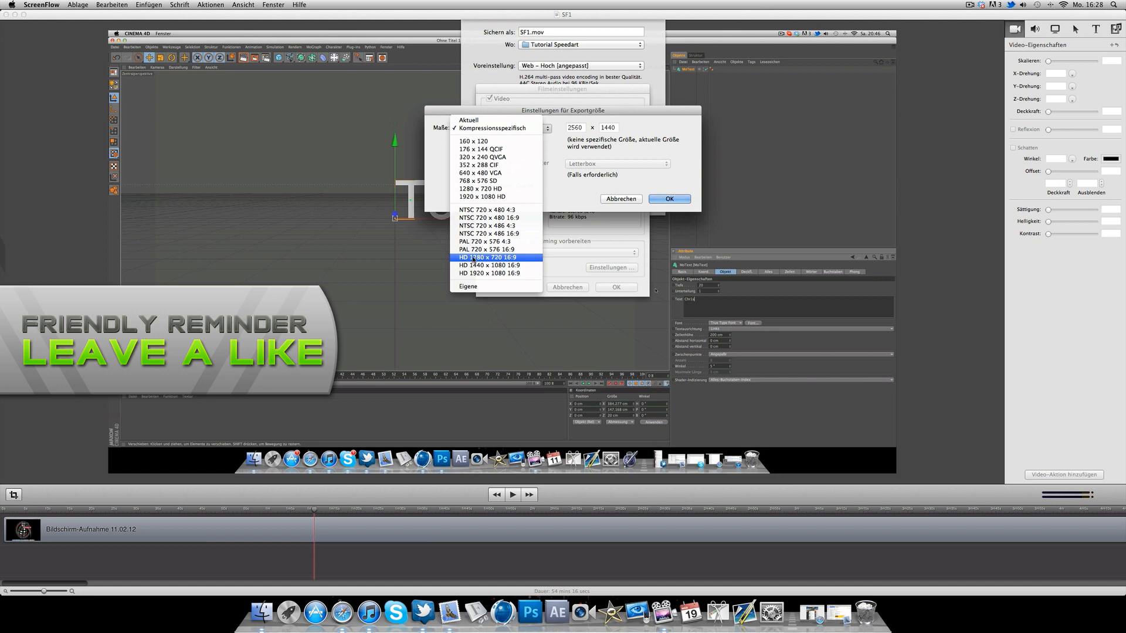
left_click(488, 257)
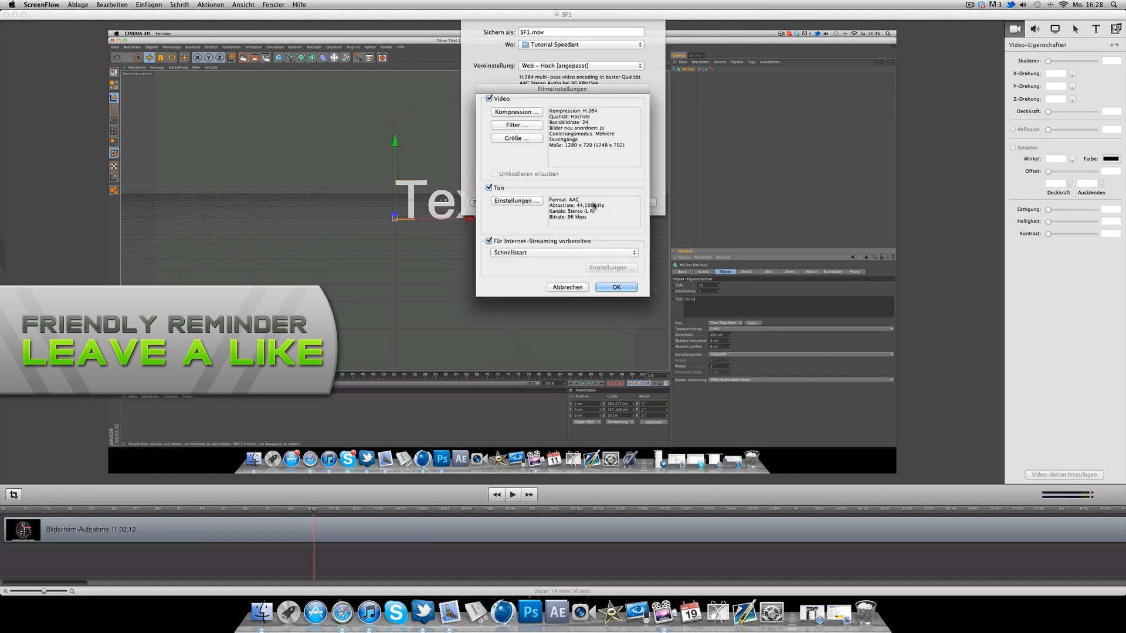
- Confirm the movie settings and export SF1.mov at 1280 × 720 into Tutorial Speedart
left_click(615, 287)
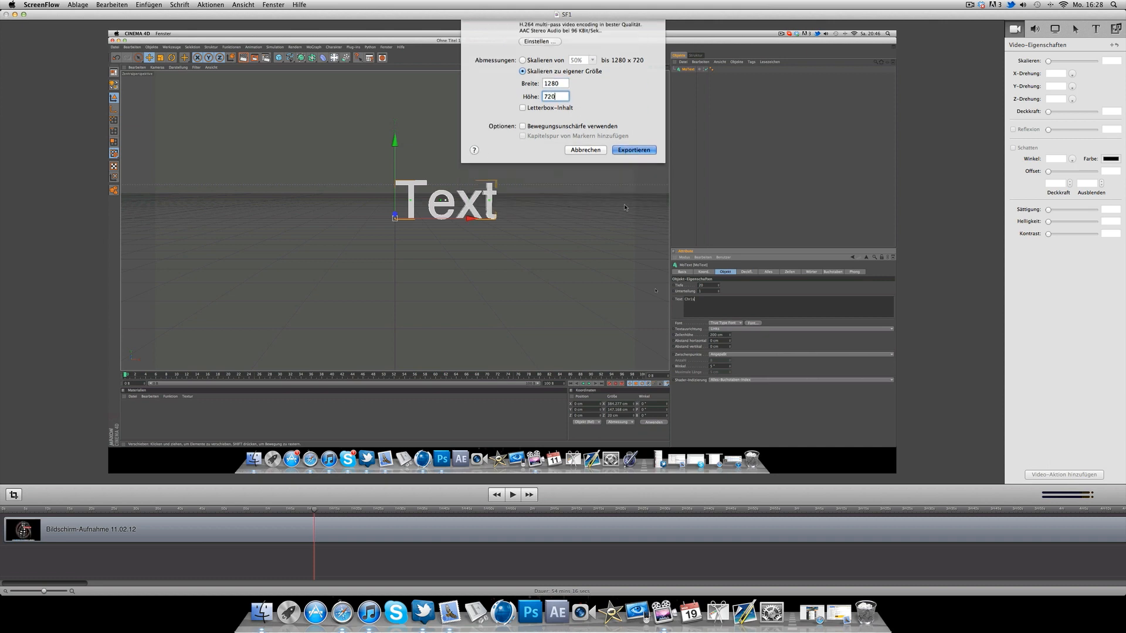
left_click(633, 150)
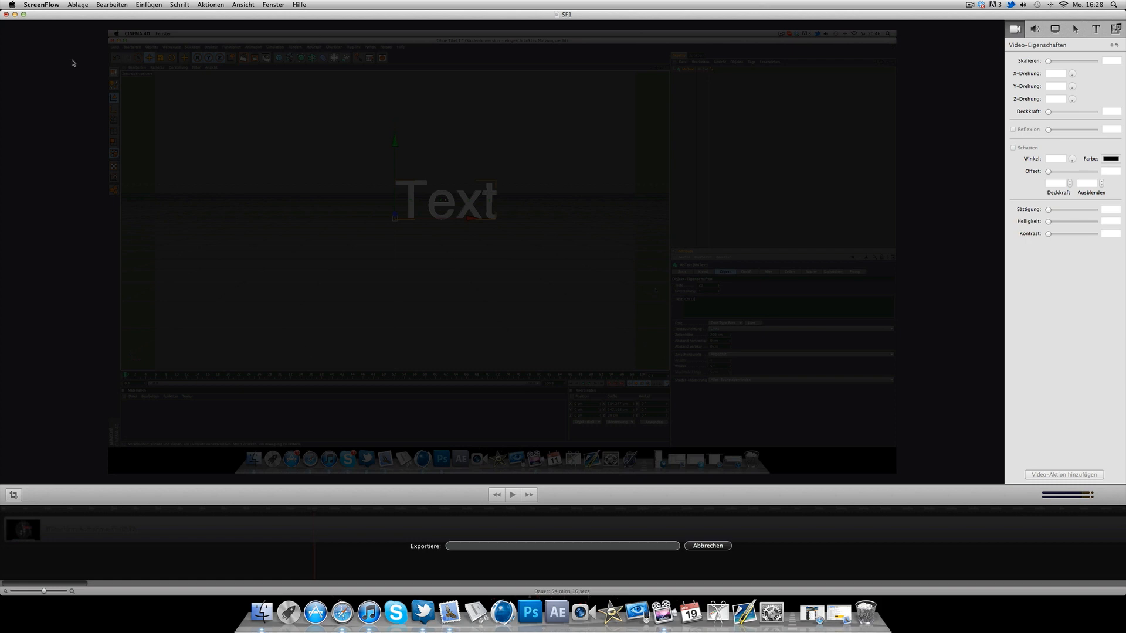
mouse_move(392, 447)
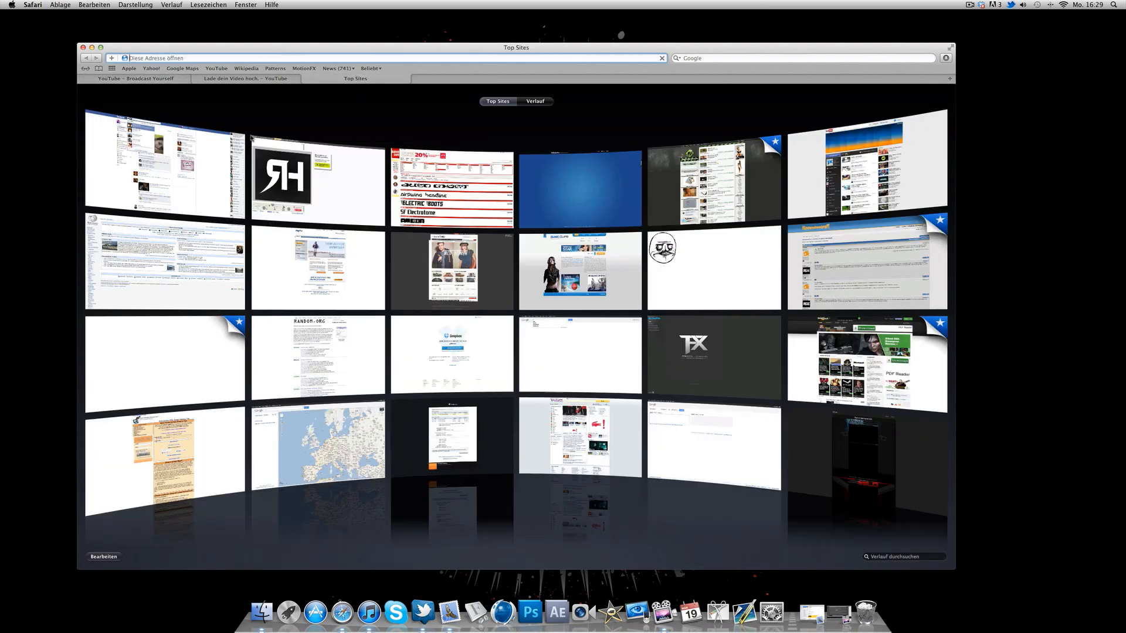
- Go to youtube.com and browse the Fyve Tunes channel's uploaded tracks
type("youtube.com/fyvetunes")
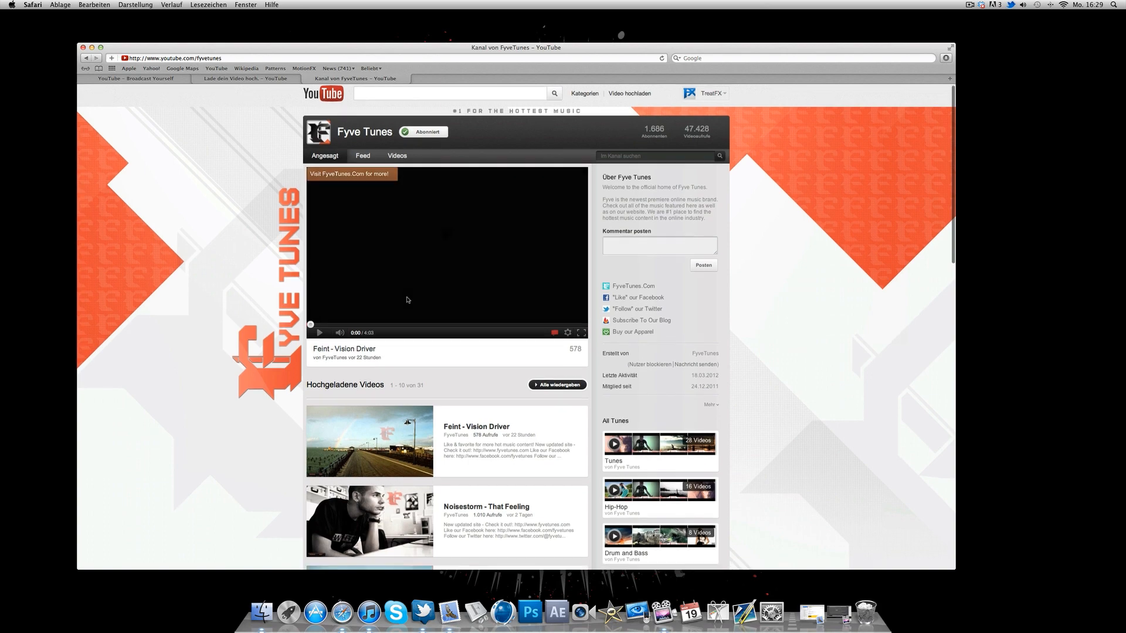
scroll("down", 3)
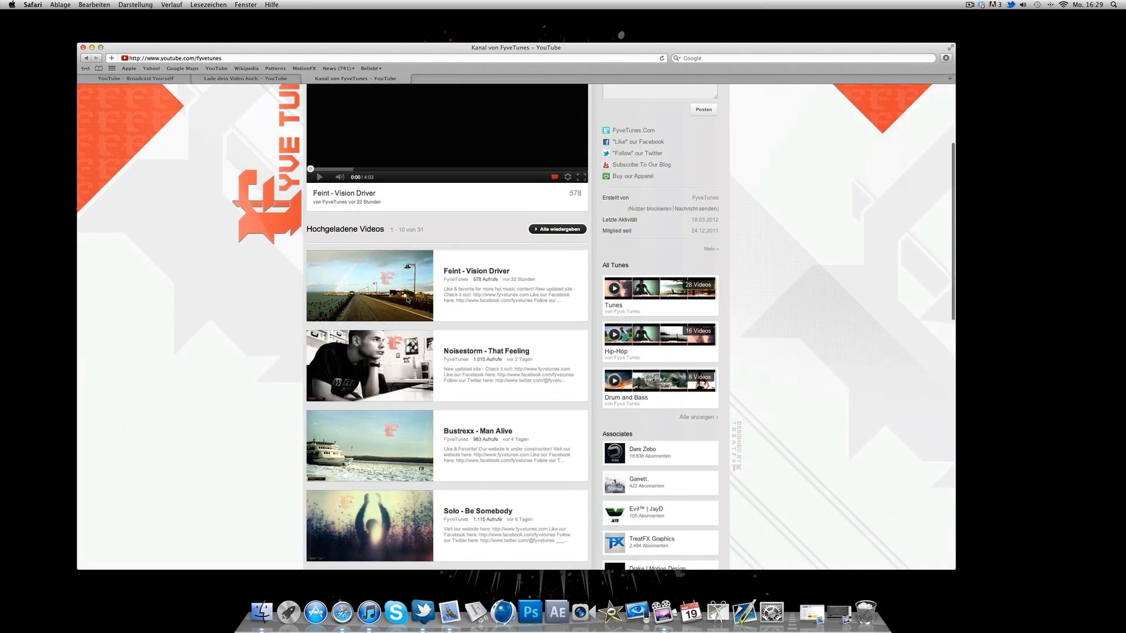
scroll("up", 3)
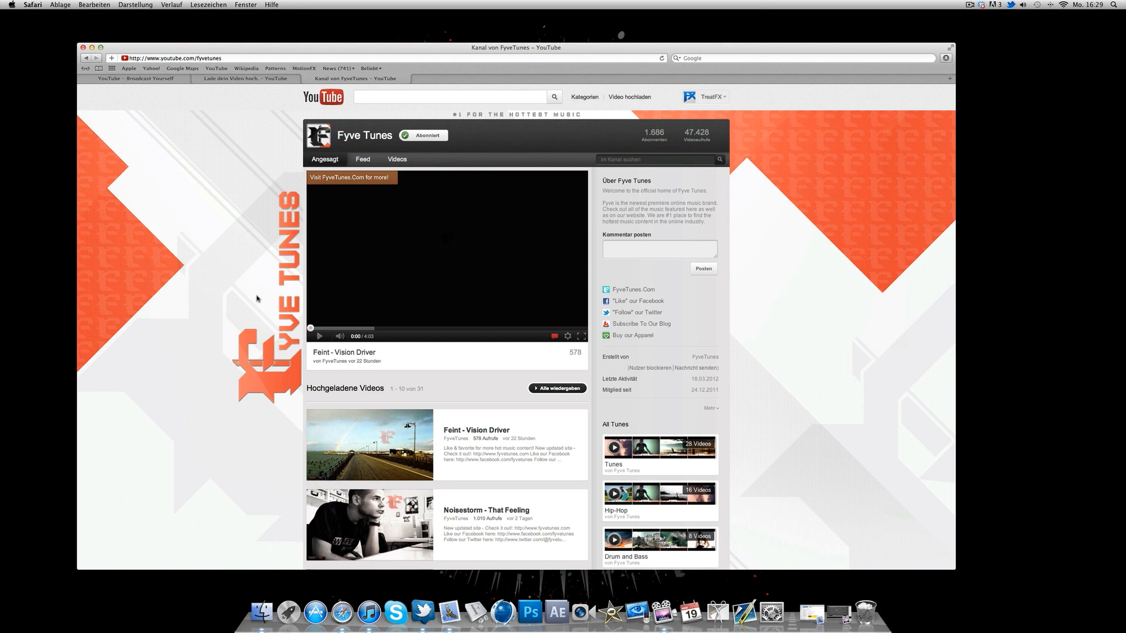
scroll("down", 3)
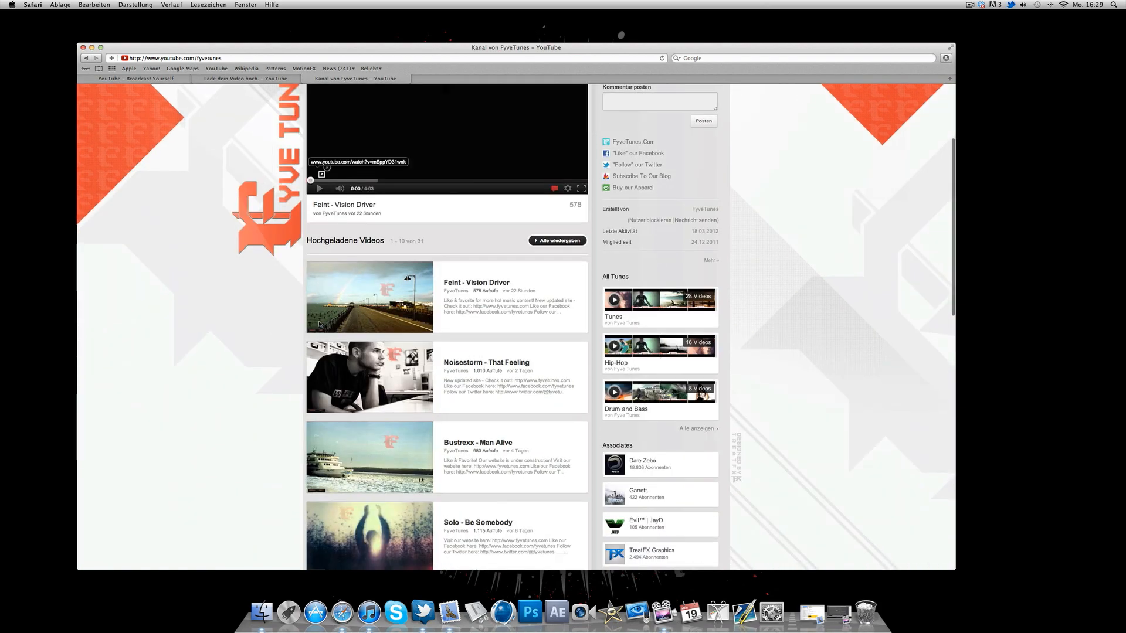
mouse_move(485, 362)
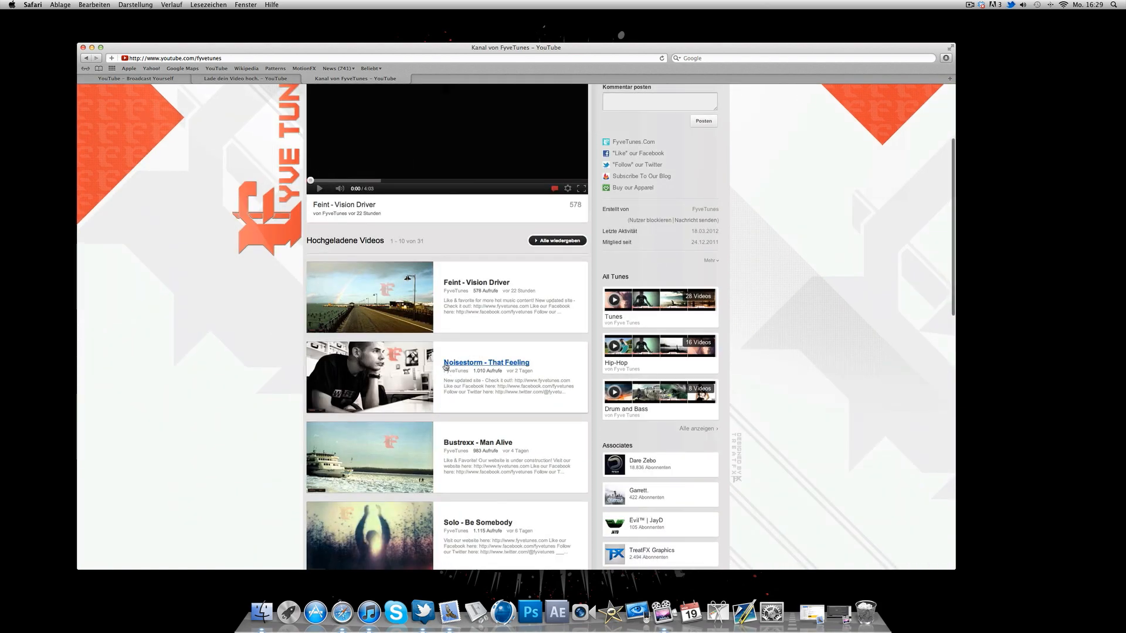
mouse_move(464, 366)
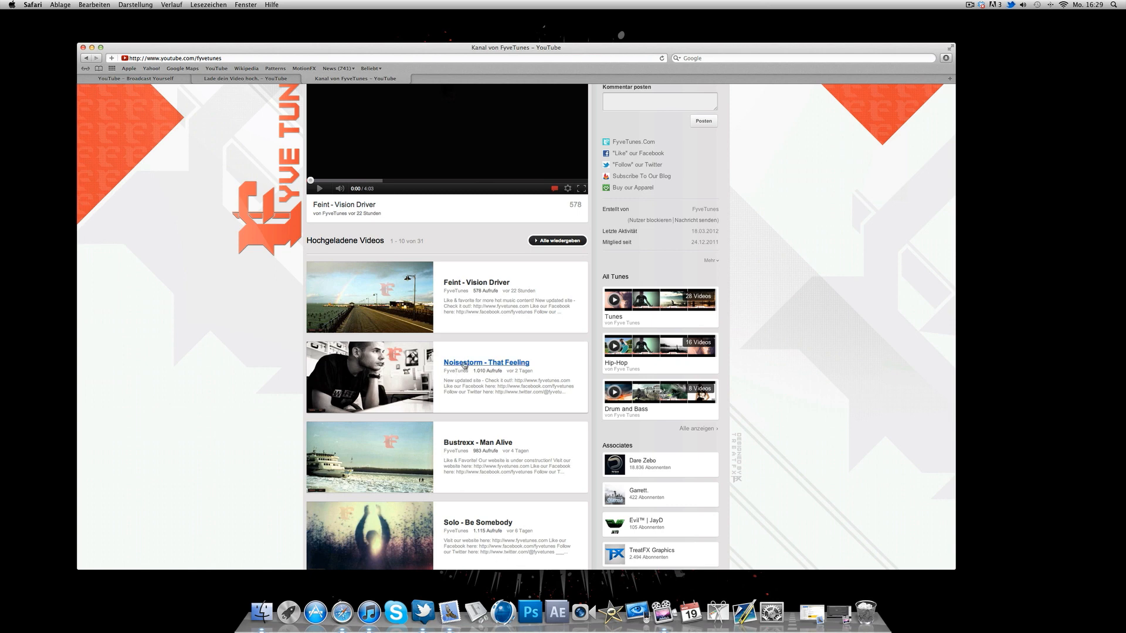
mouse_move(485, 362)
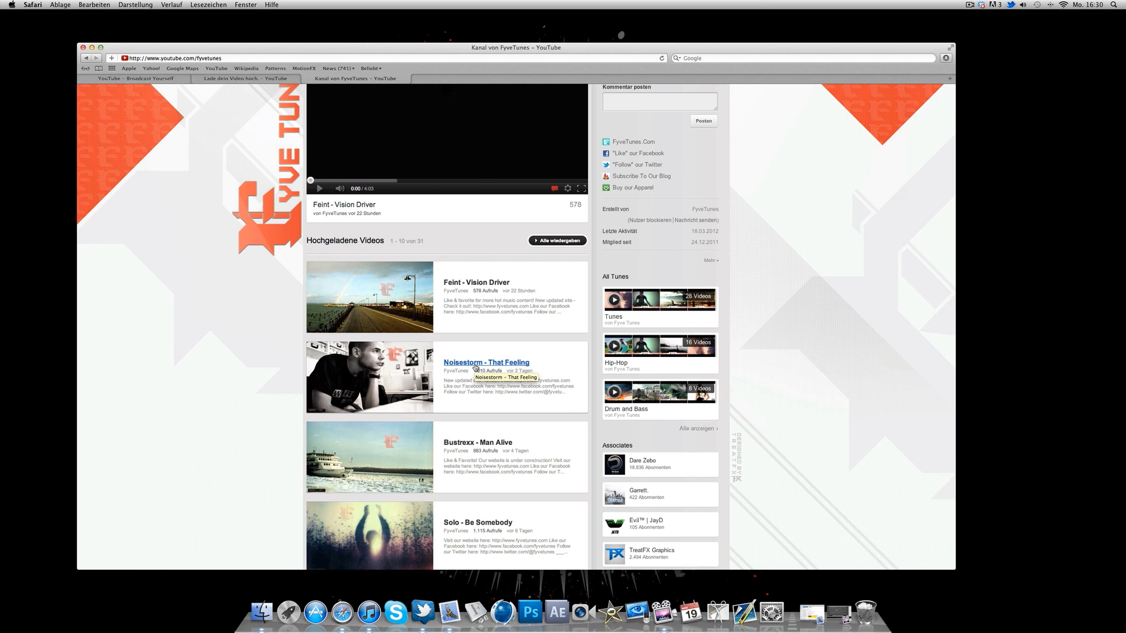
mouse_move(486, 362)
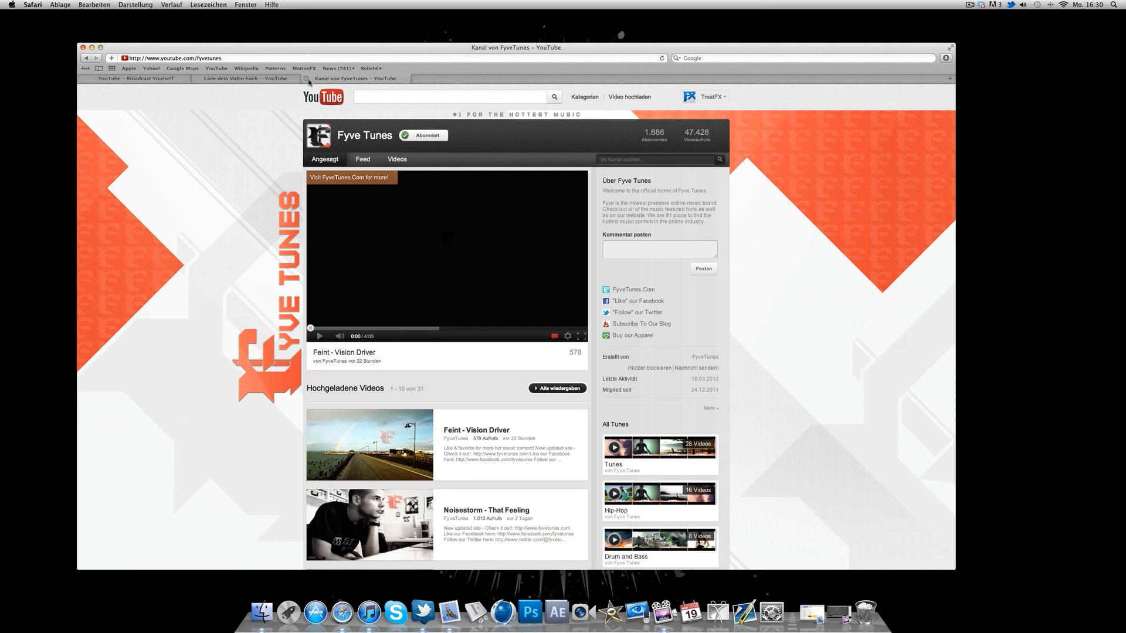
mouse_move(308, 78)
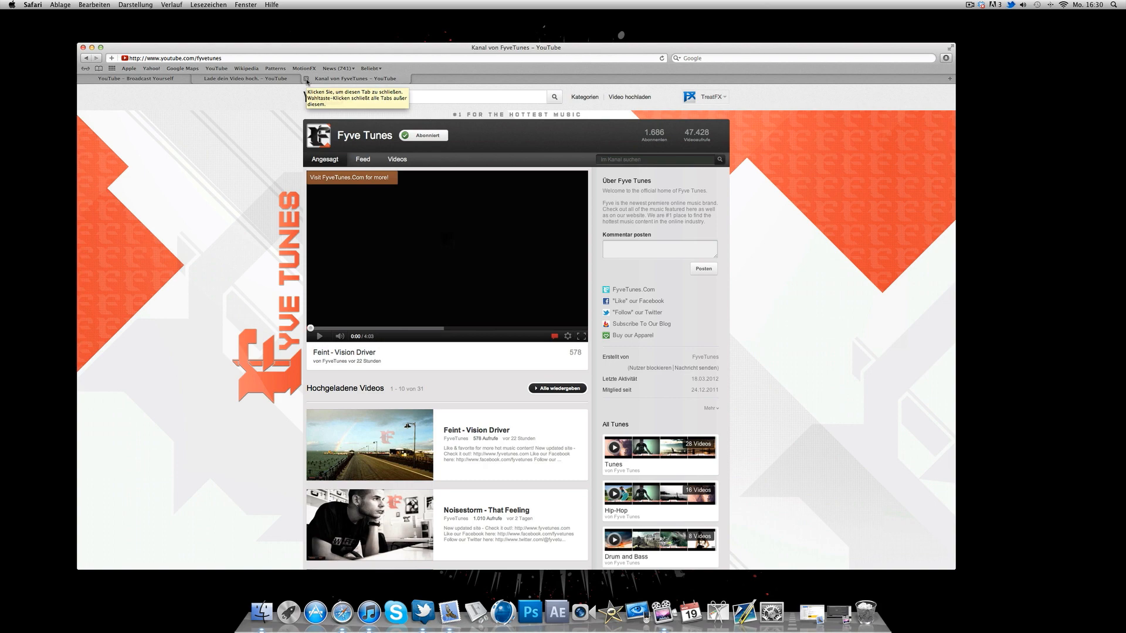
- Close the Fyve Tunes tab and return to the YouTube subscriptions home page
left_click(244, 79)
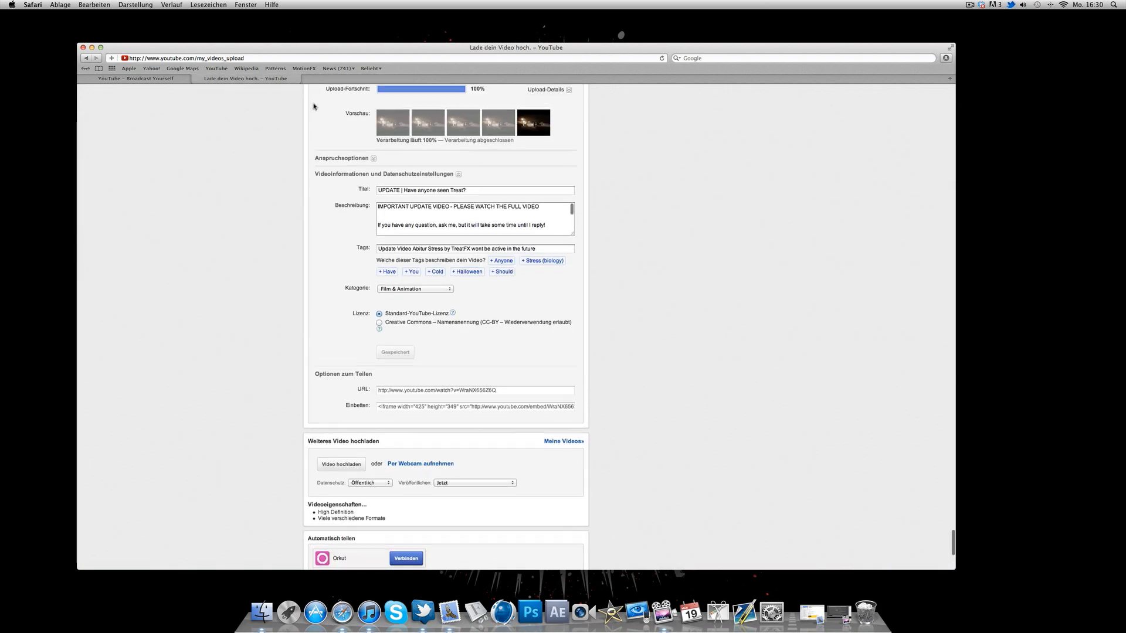
left_click(137, 79)
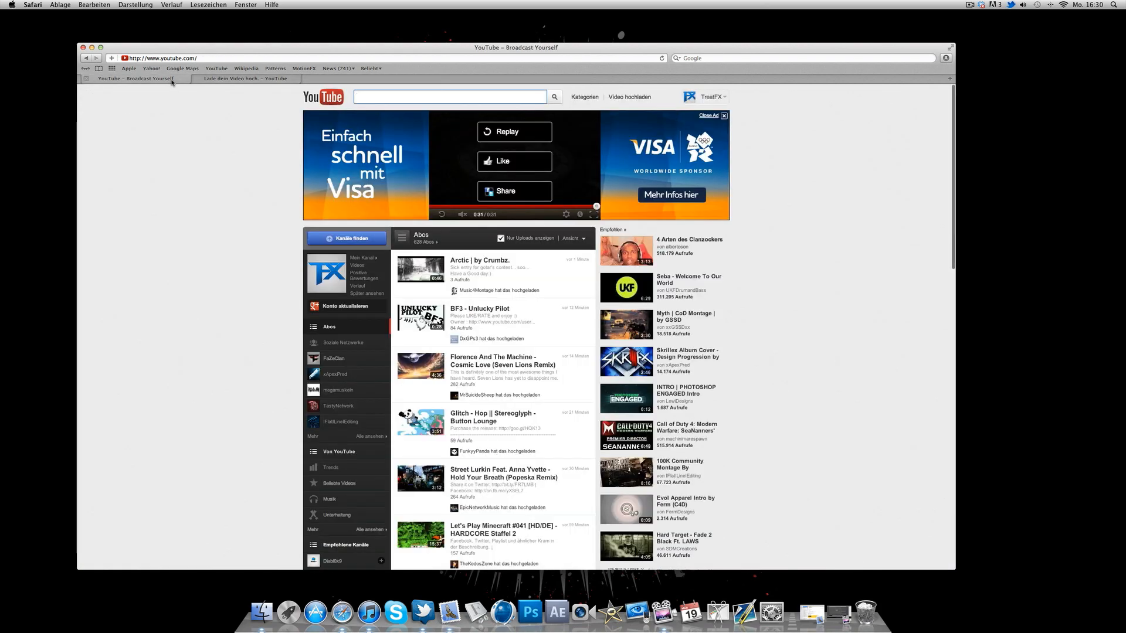